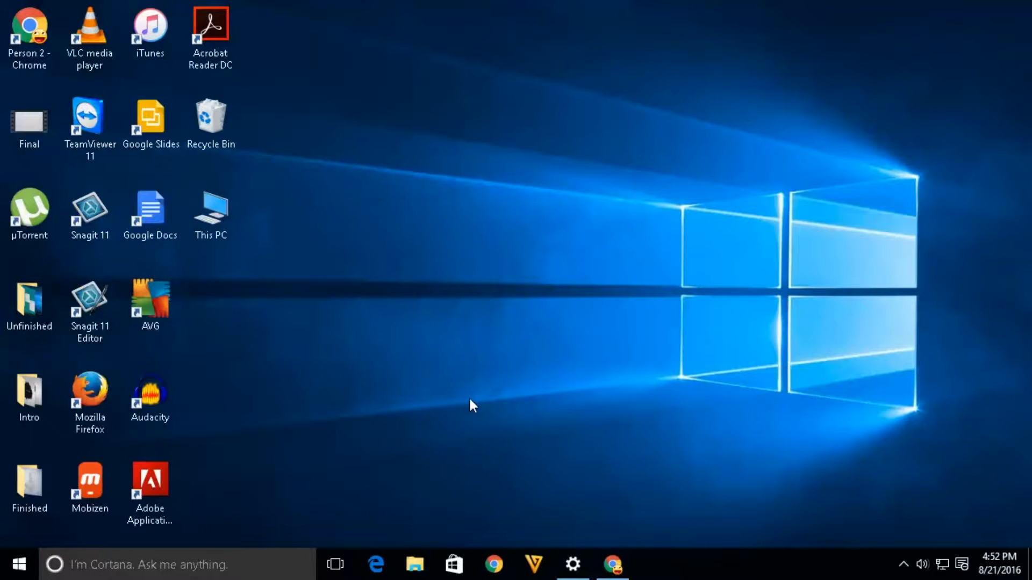
mouse_move(492, 431)
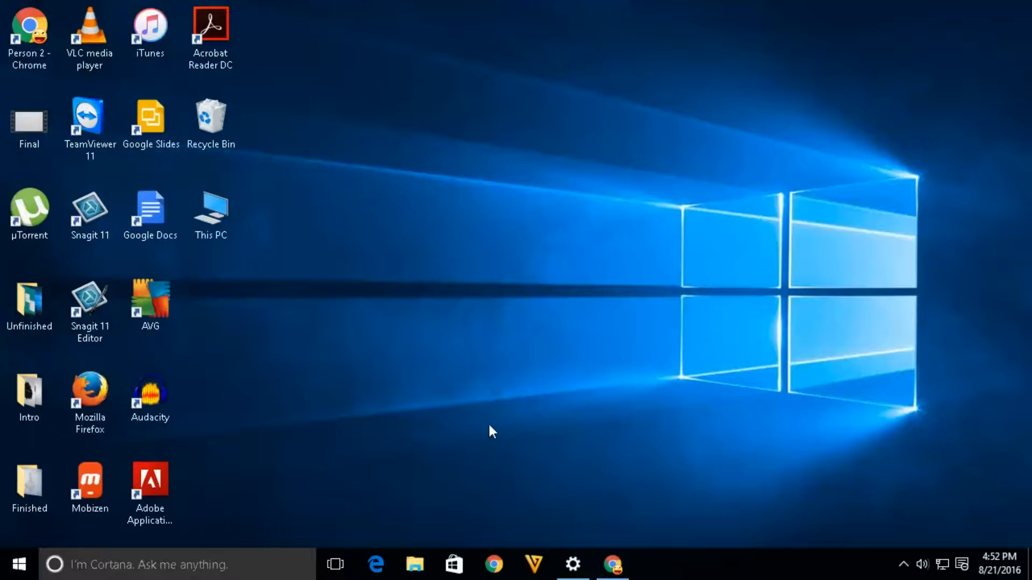
mouse_move(414, 565)
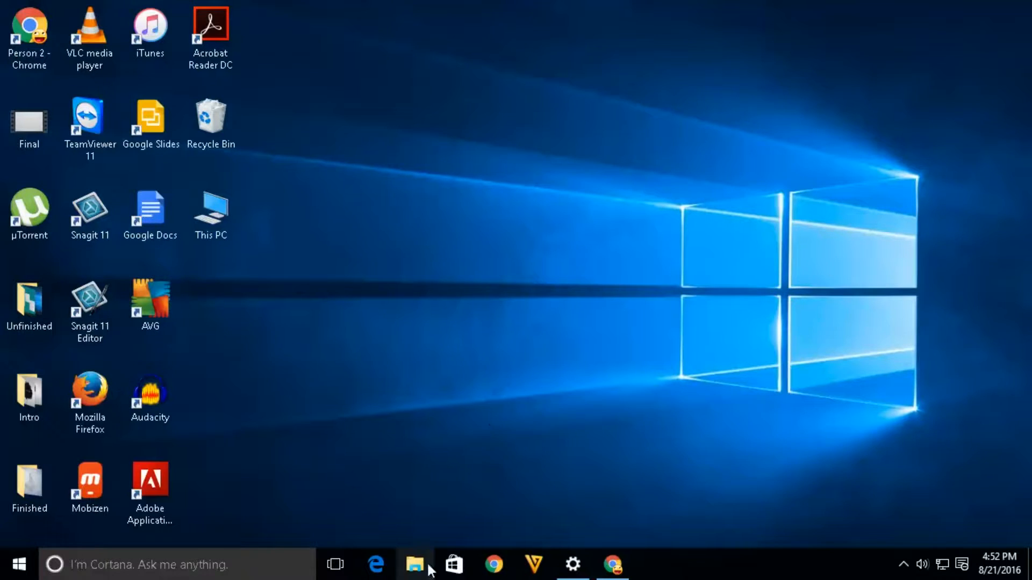
Open File Explorer from the taskbar to view the Downloads folder contents.
click(414, 563)
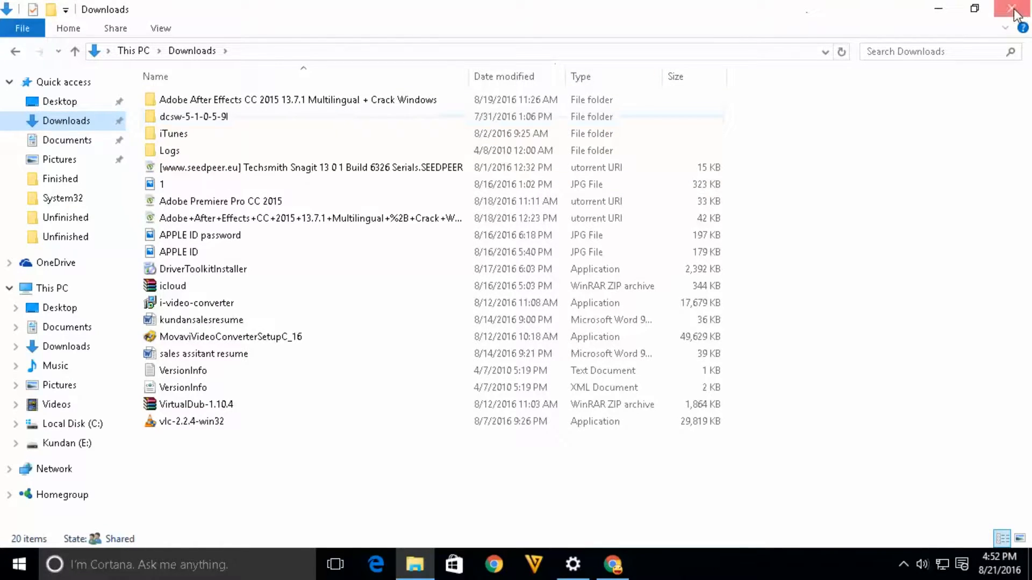
Close File Explorer and open Chrome's Settings page from the browser menu.
click(612, 565)
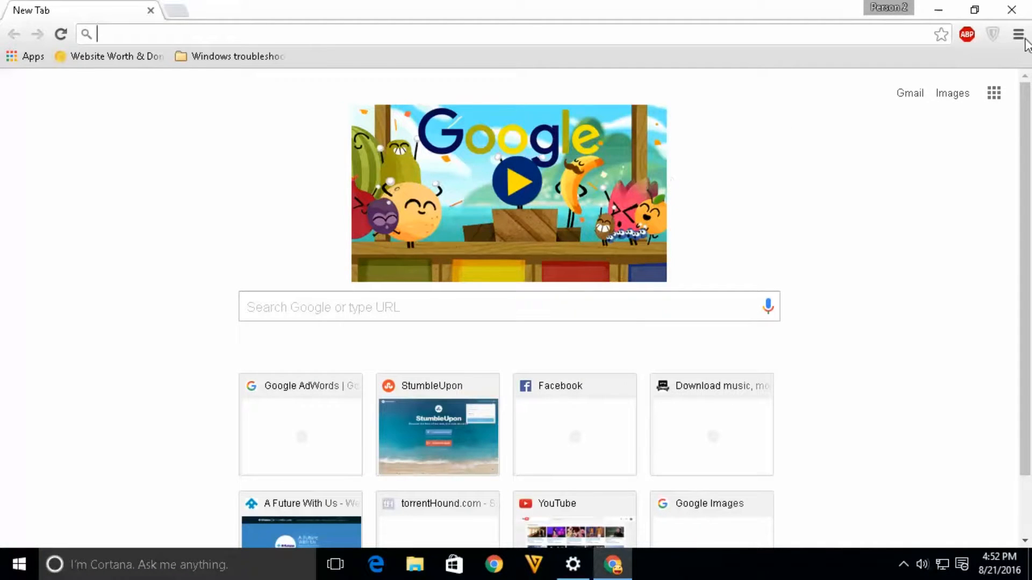
click(1017, 34)
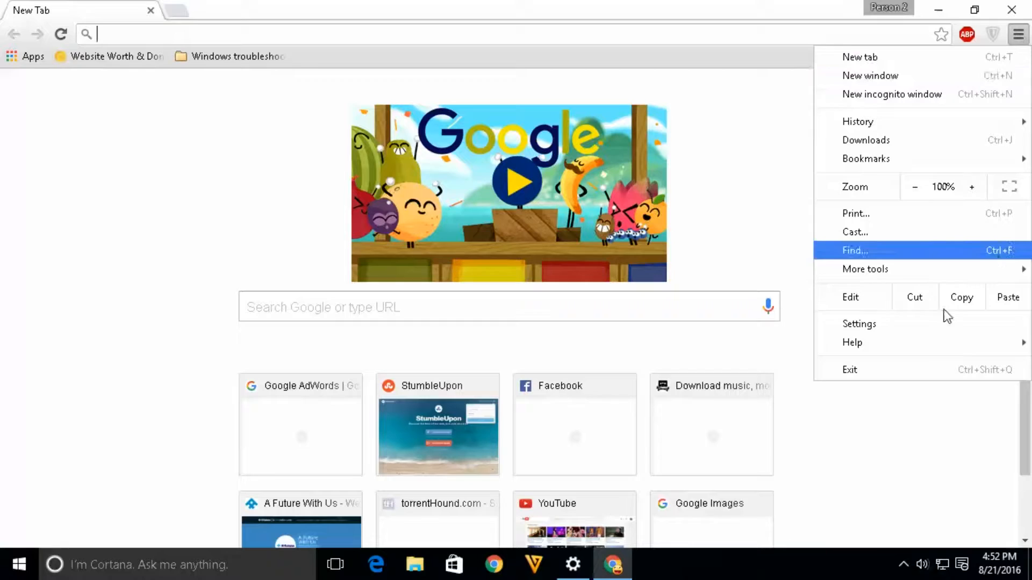
click(858, 323)
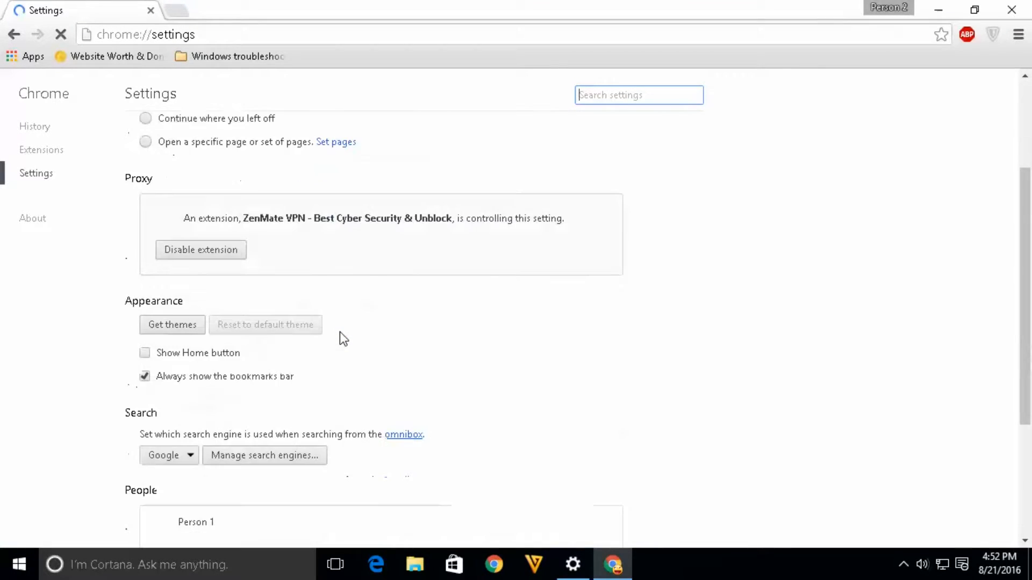
Expand advanced settings and start changing the Downloads section's download location.
scroll(down, 3)
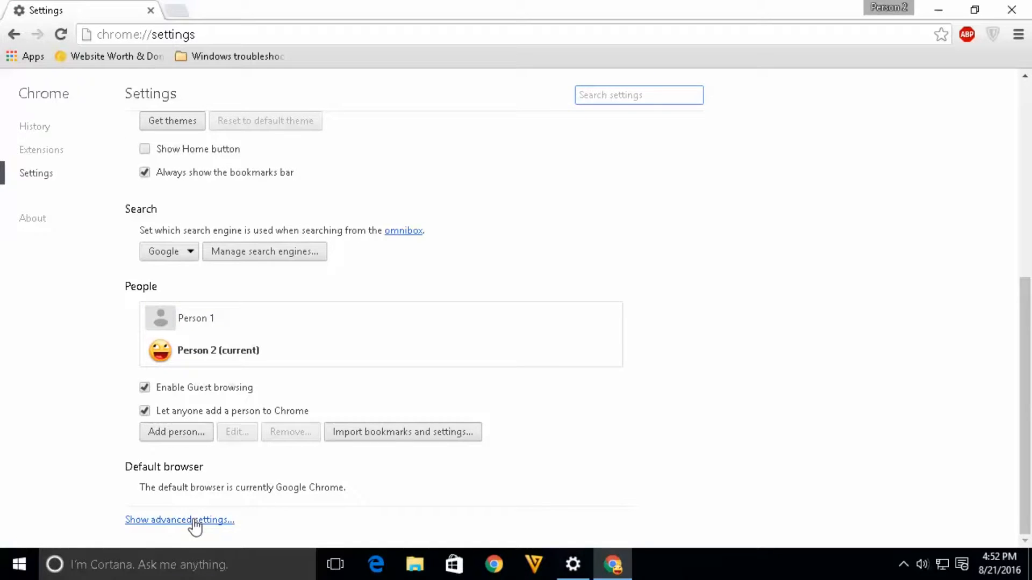
click(180, 519)
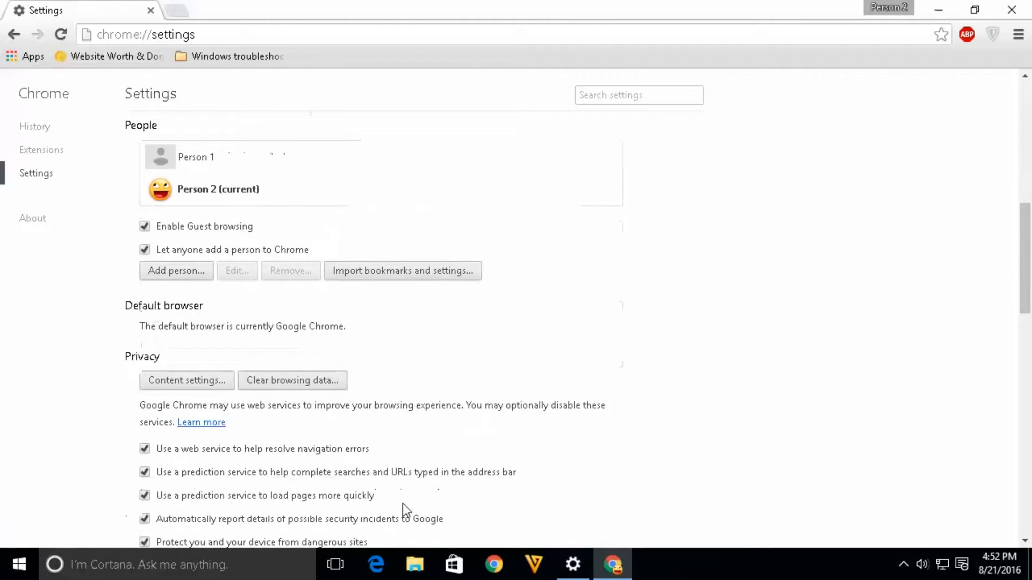
scroll(down, 3)
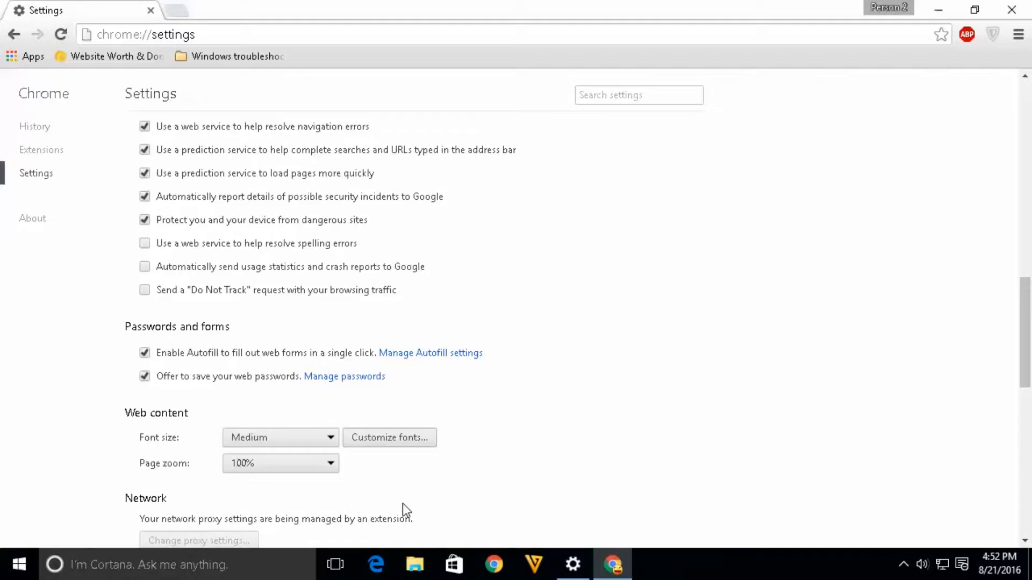
scroll(down, 3)
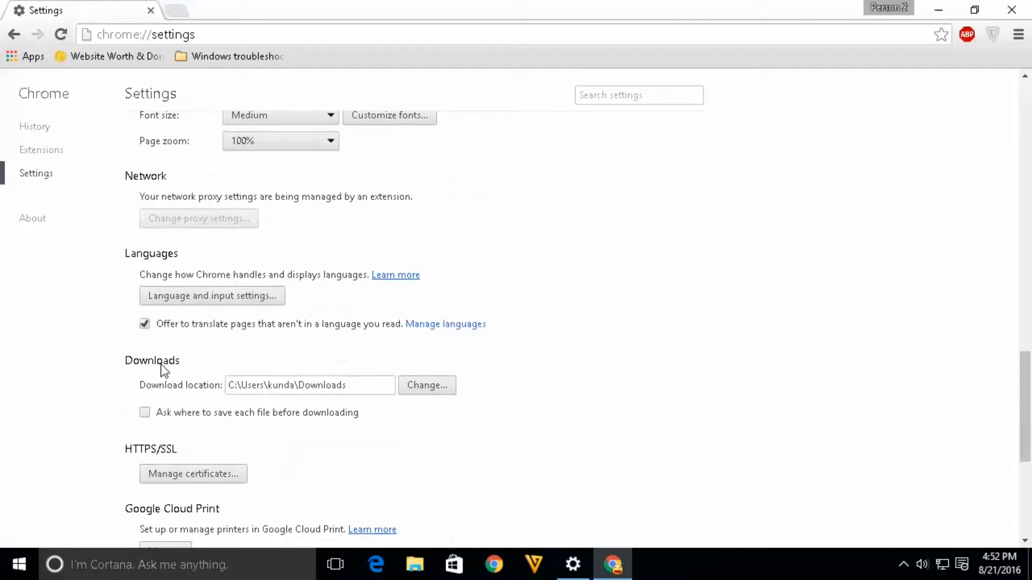
mouse_move(224, 392)
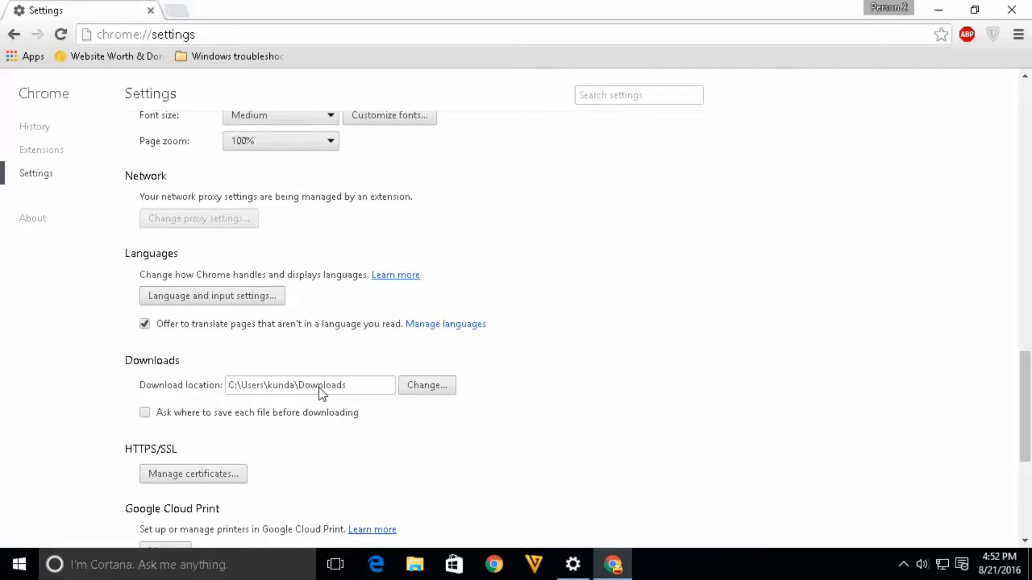
mouse_move(400, 392)
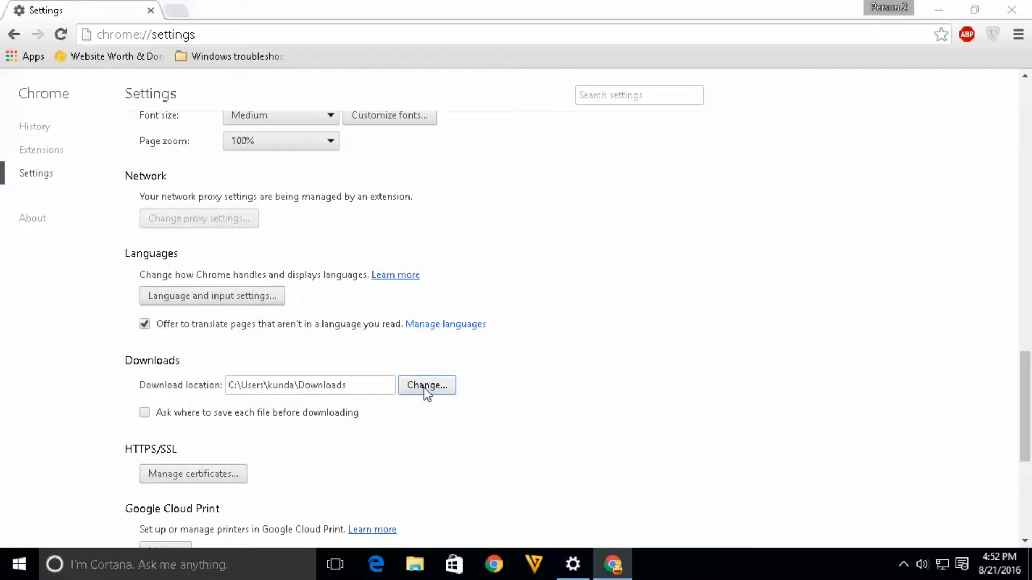
click(426, 384)
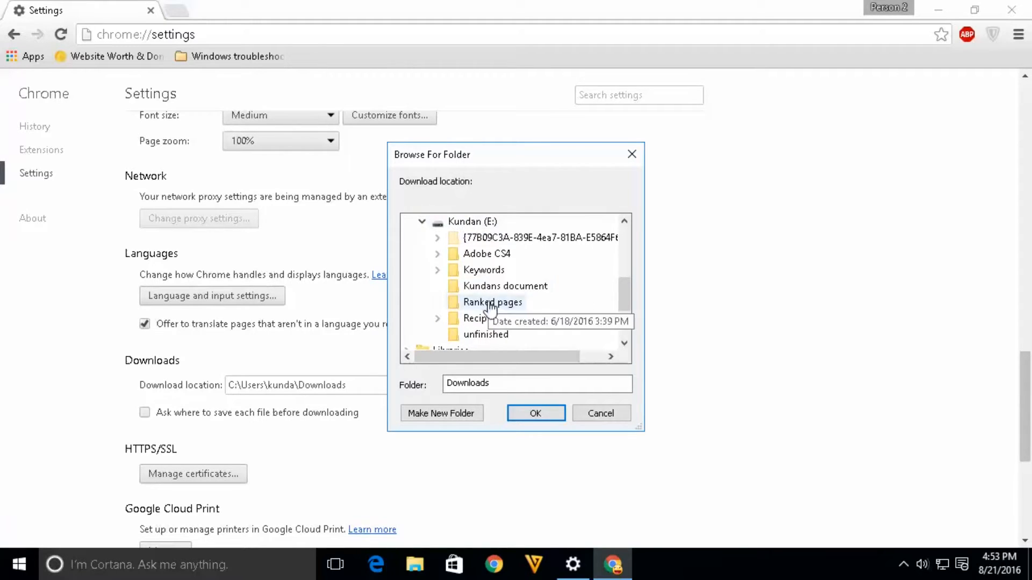
Select 'Kundans document' on drive E and confirm it as the download folder.
click(504, 286)
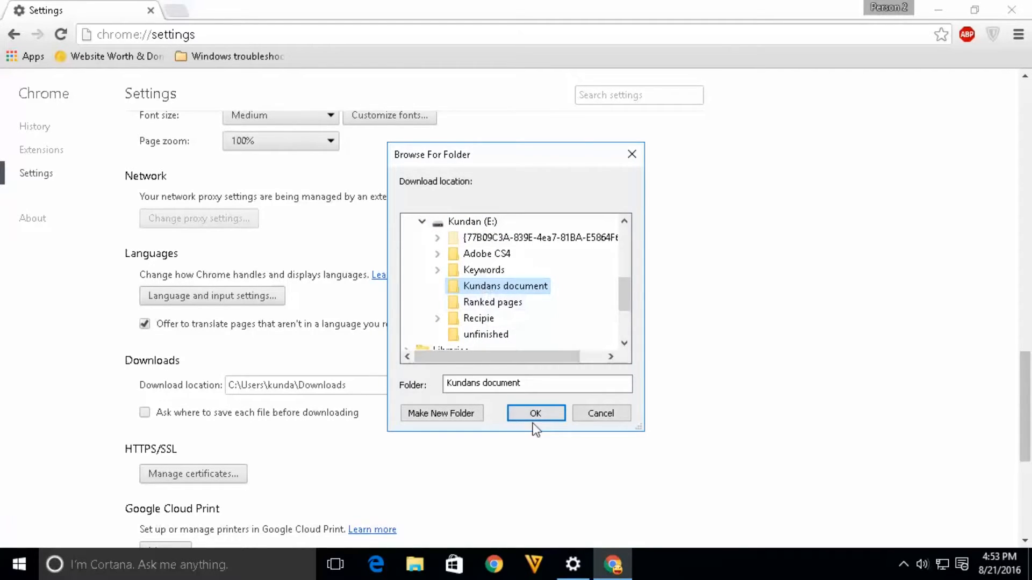
click(535, 413)
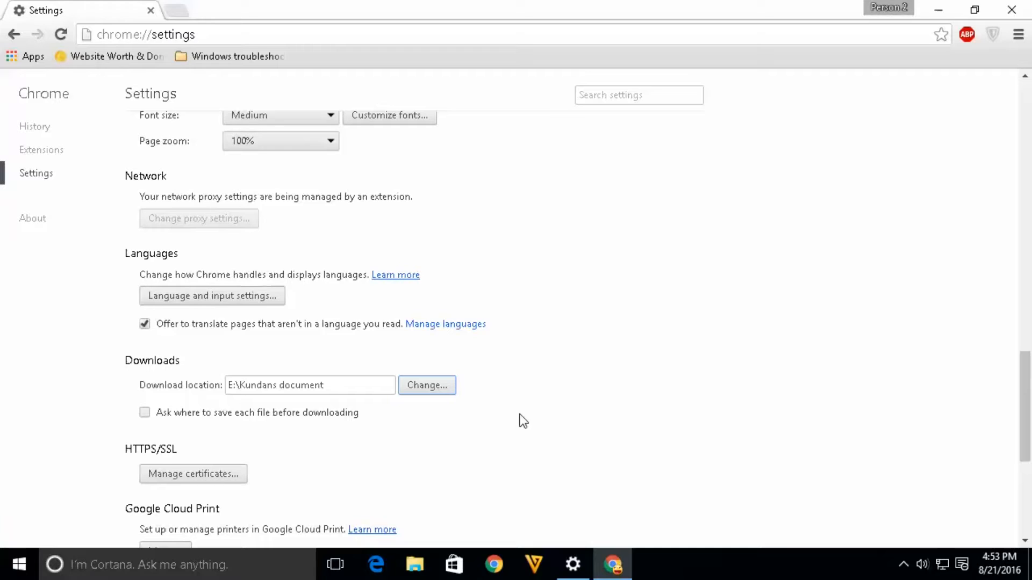
mouse_move(235, 401)
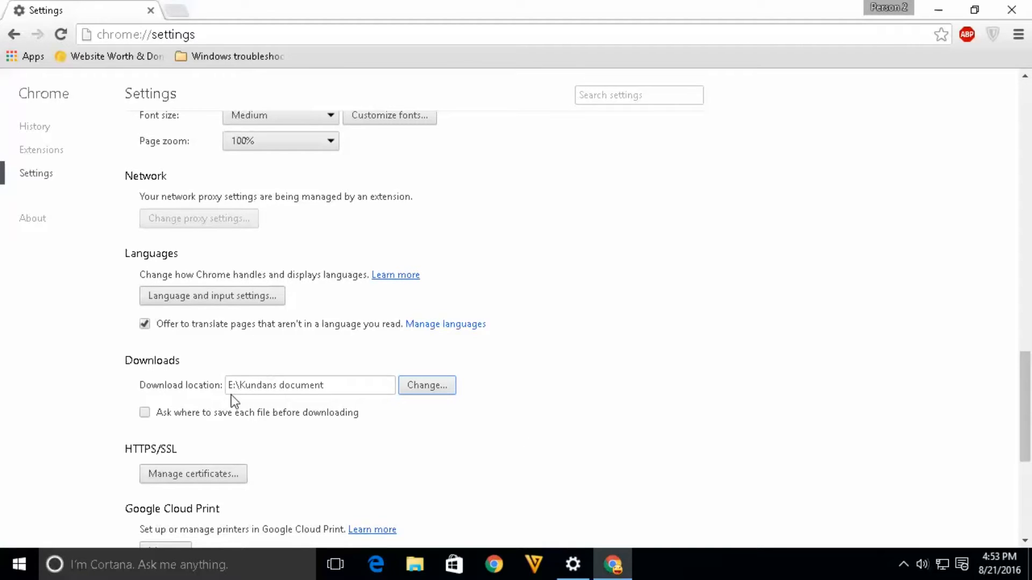
mouse_move(236, 395)
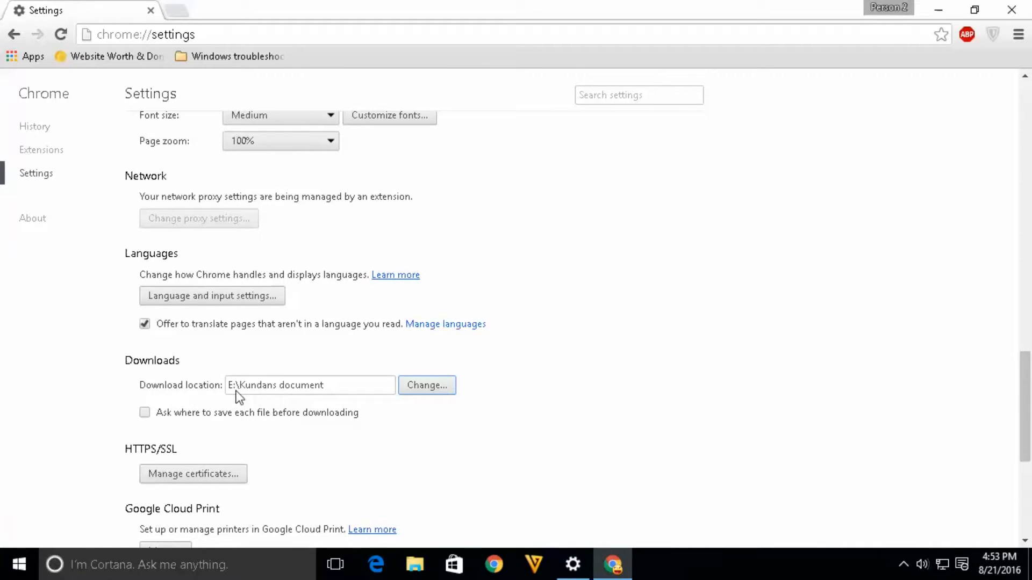
mouse_move(258, 401)
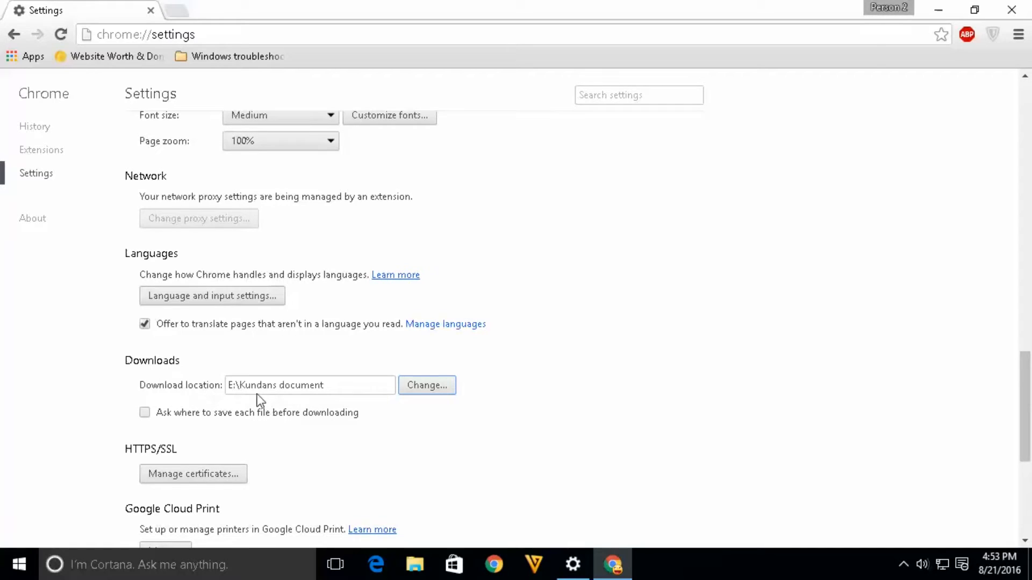
scroll(down, 3)
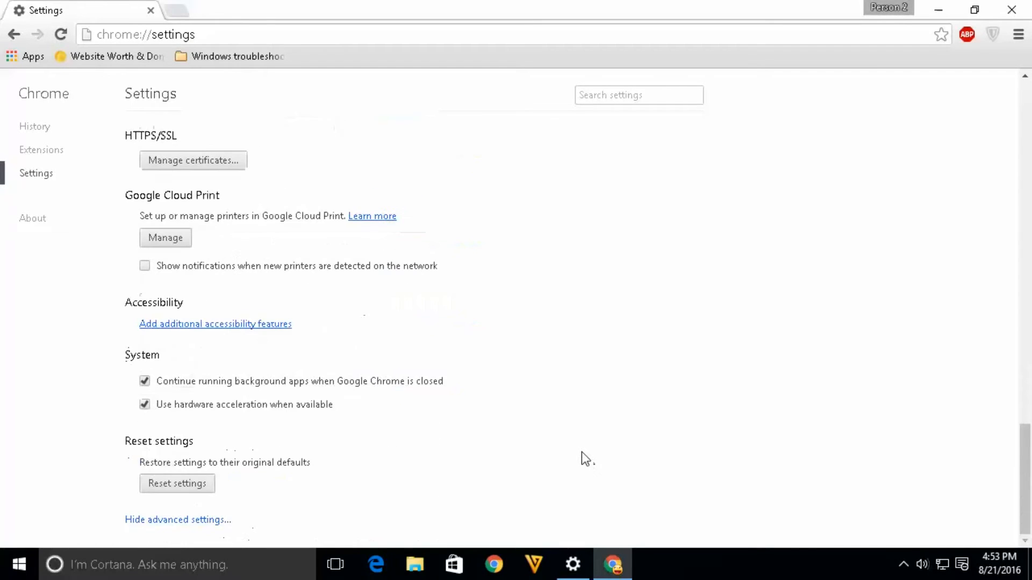